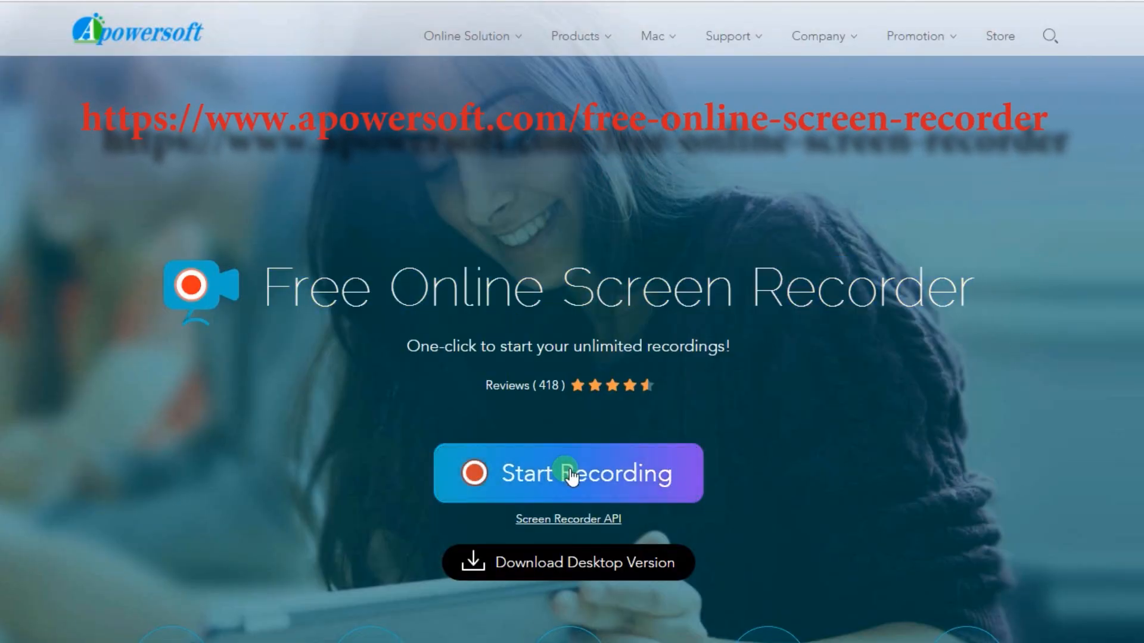
- Launch the Apowersoft online recorder and allow the launcher to open from the browser
click(568, 472)
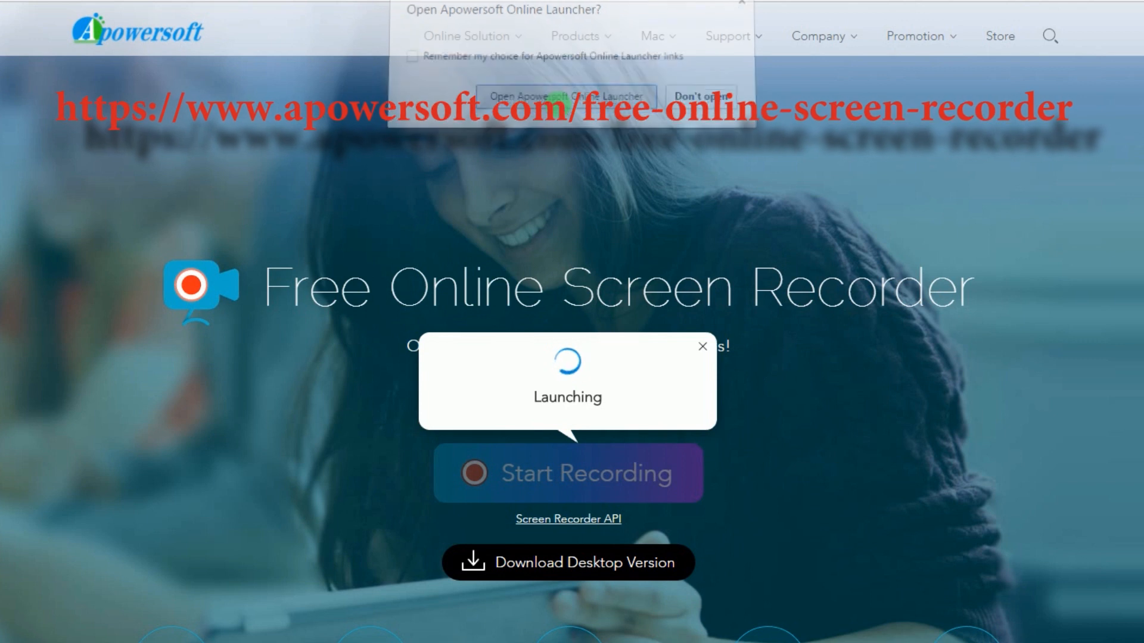
click(568, 95)
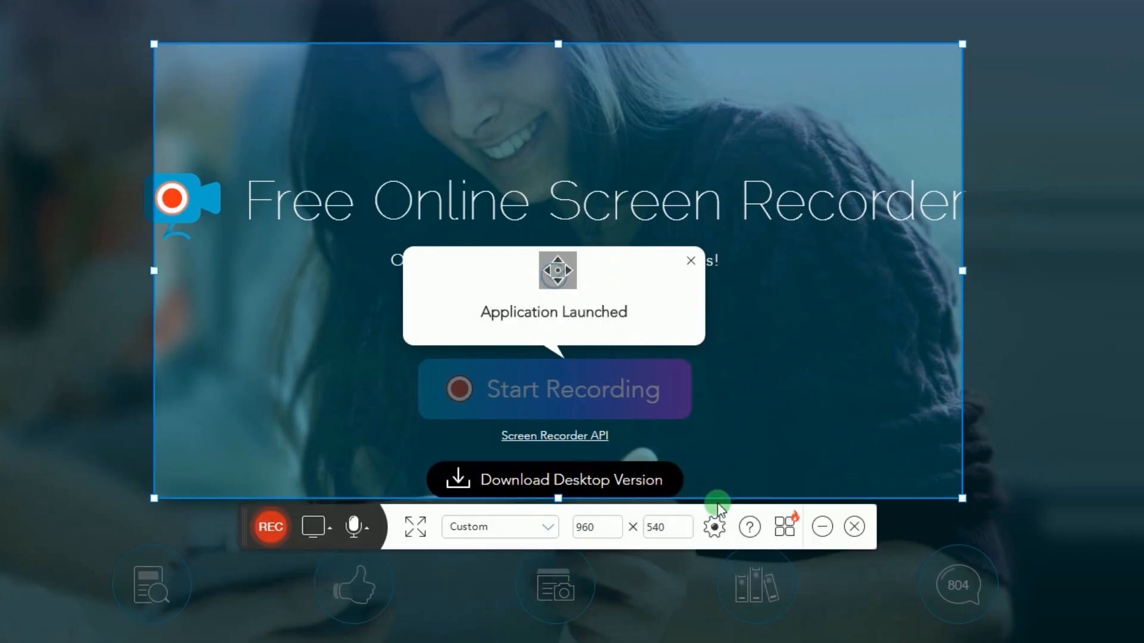
- Open the recorder settings and view the Recording tab with MP4 format
click(715, 527)
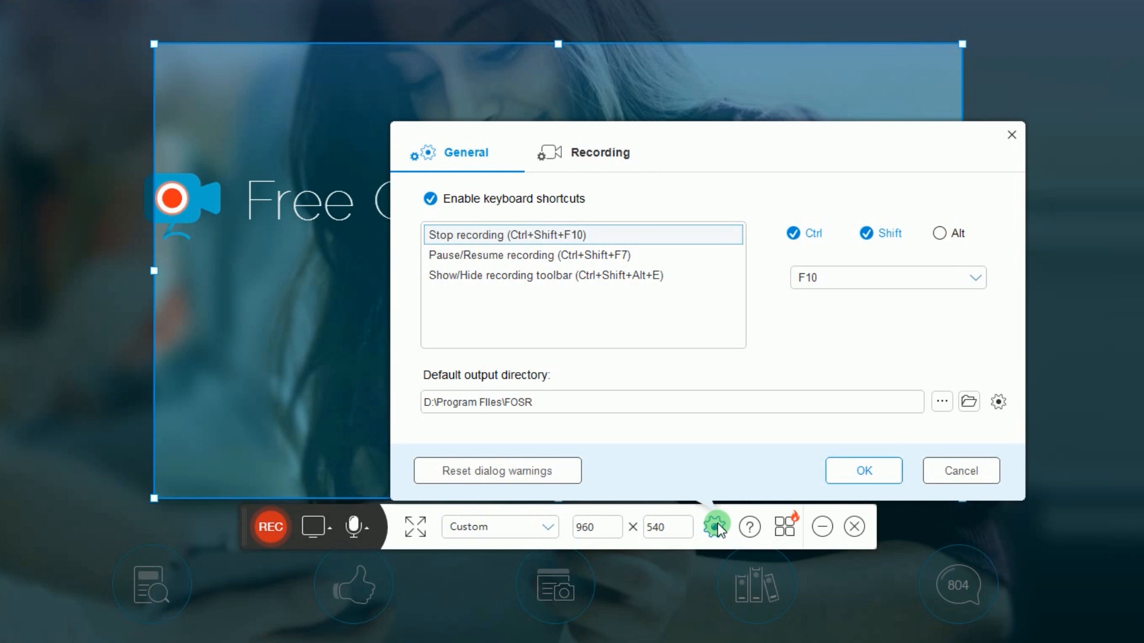
mouse_move(461, 230)
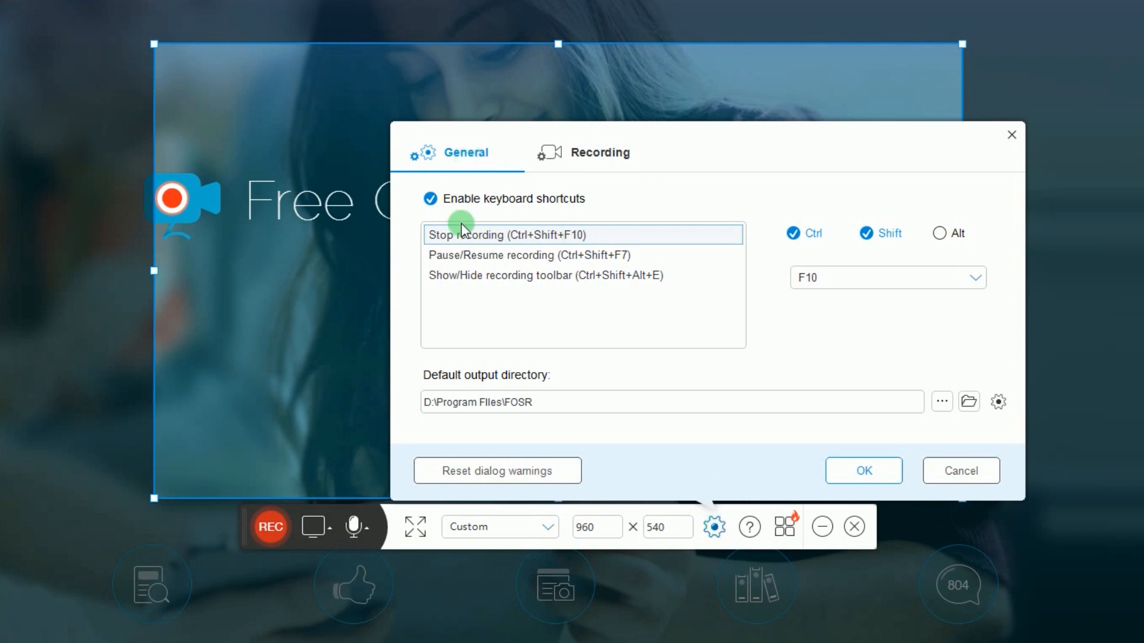
click(599, 152)
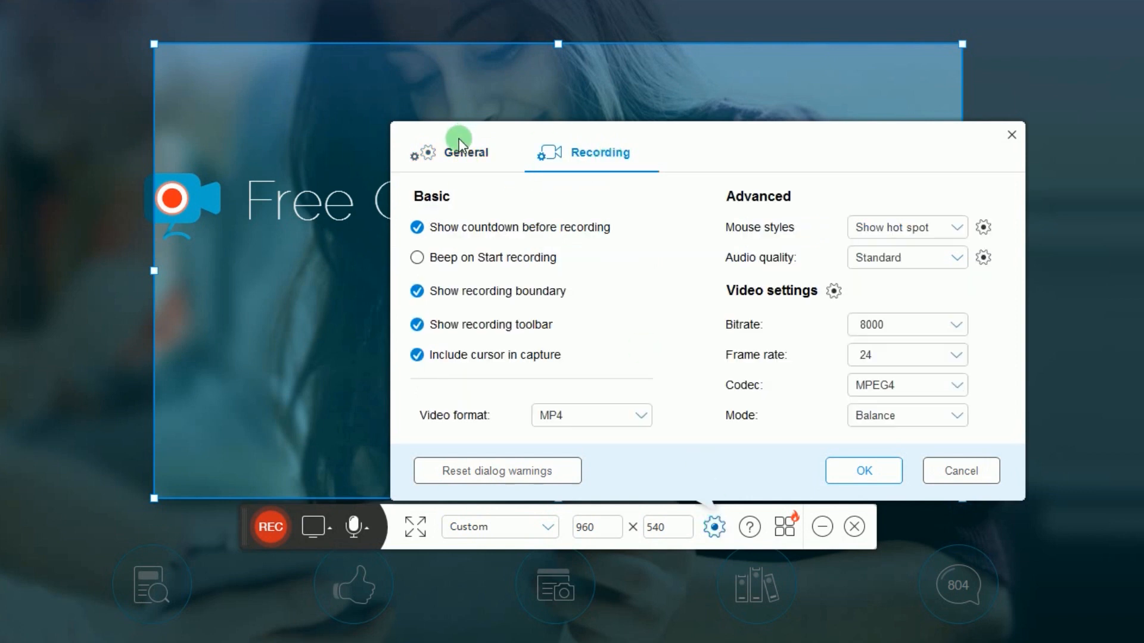
mouse_move(753, 213)
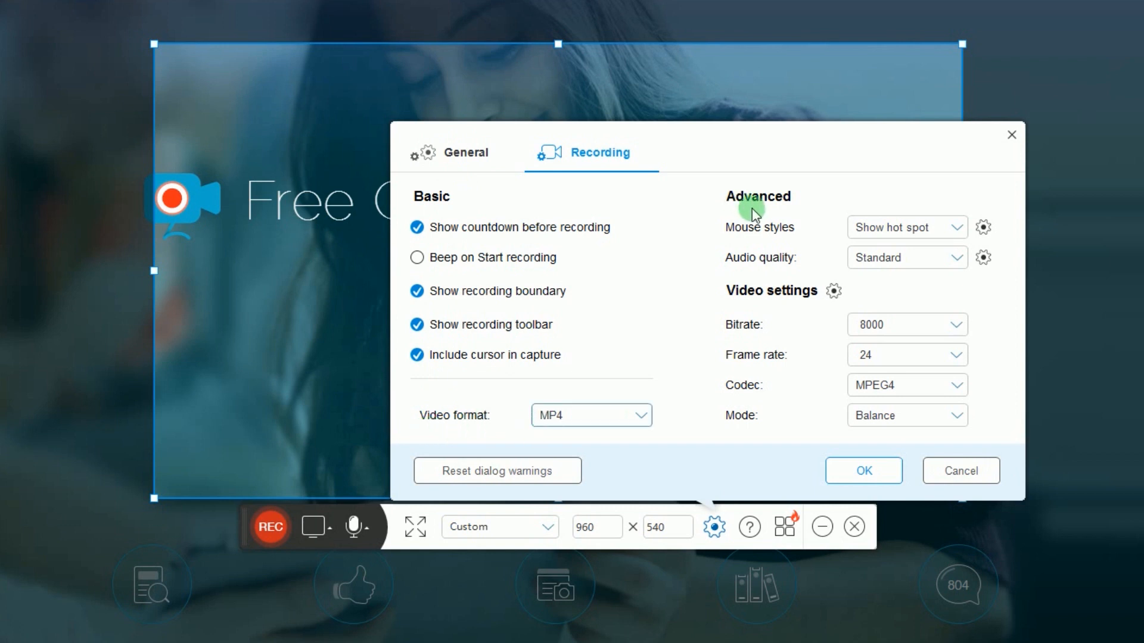
mouse_move(777, 261)
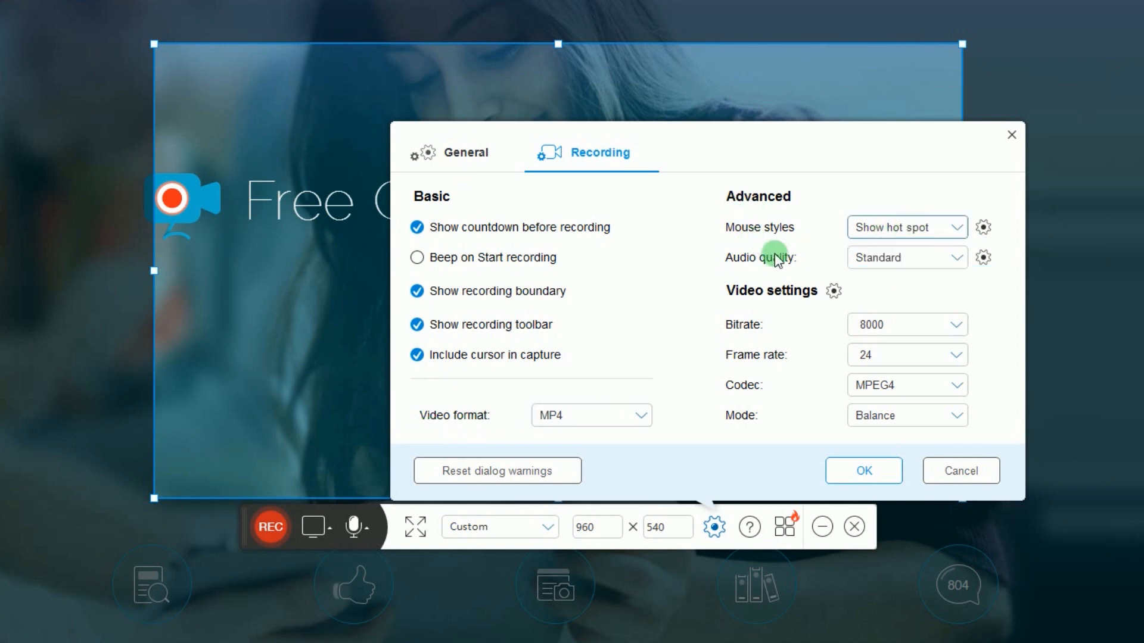
mouse_move(758, 315)
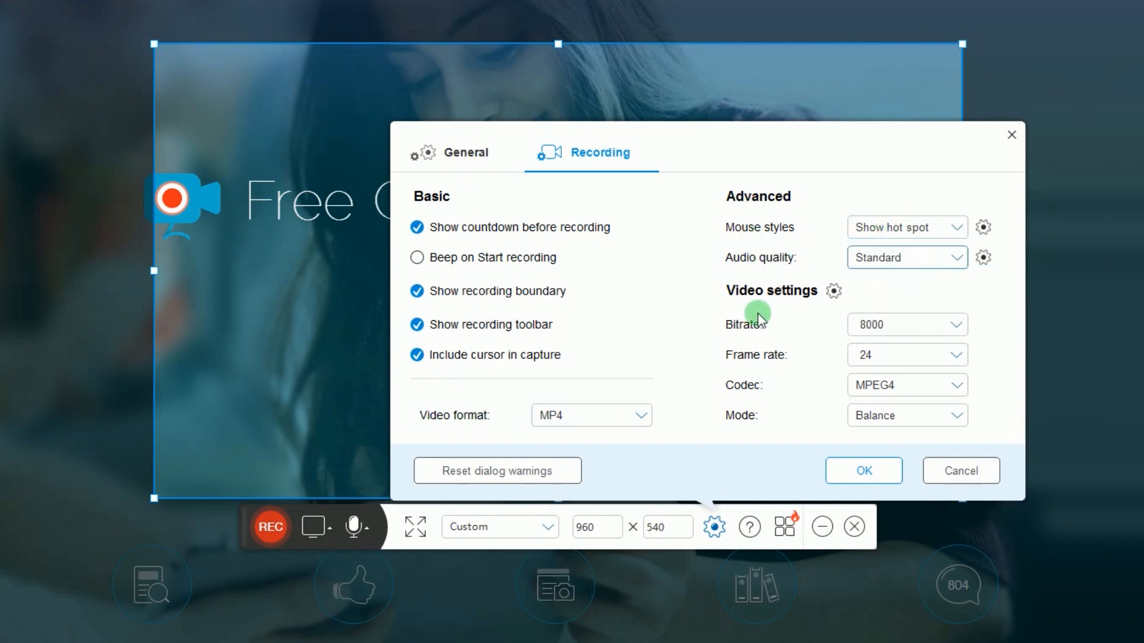
mouse_move(756, 423)
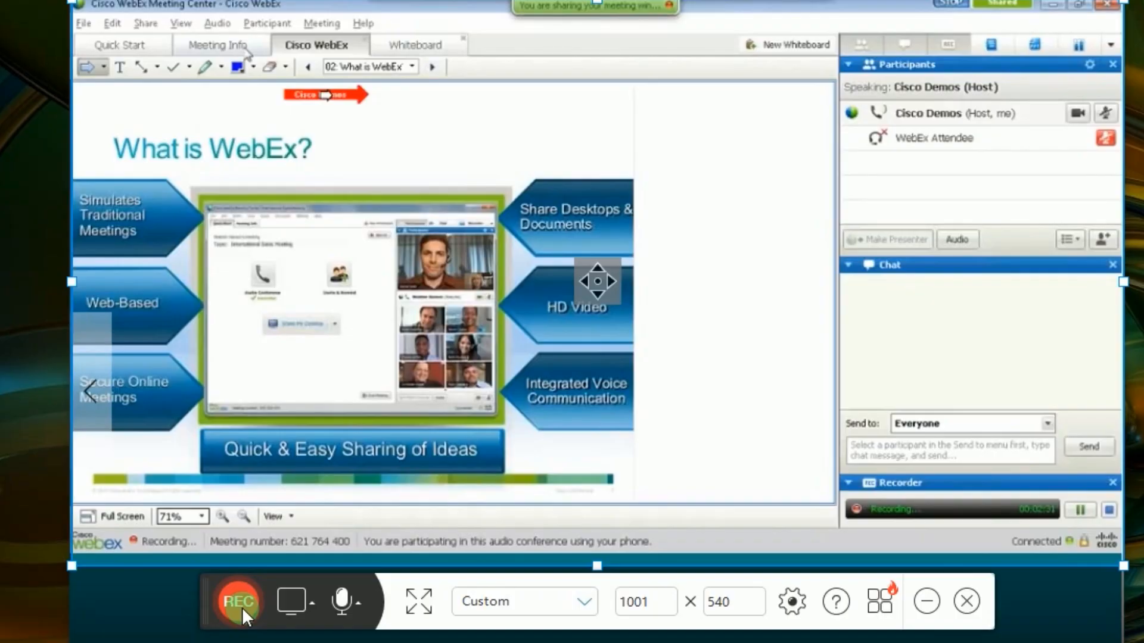
- Record the WebEx desktop share and Sample spreadsheet, then pause the recording
click(238, 601)
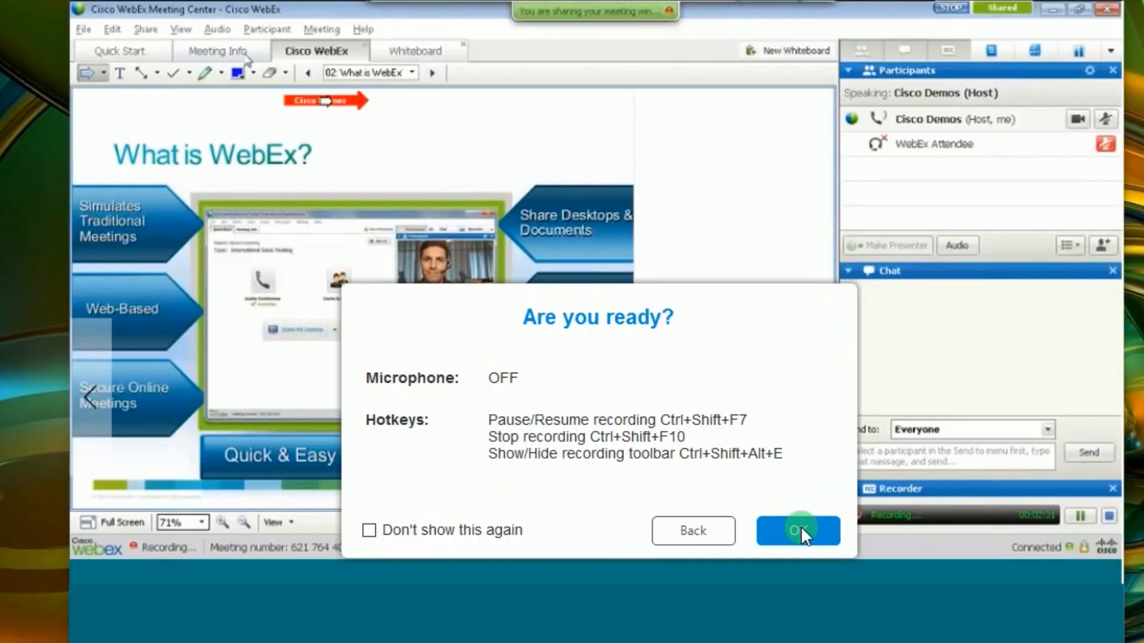
click(796, 531)
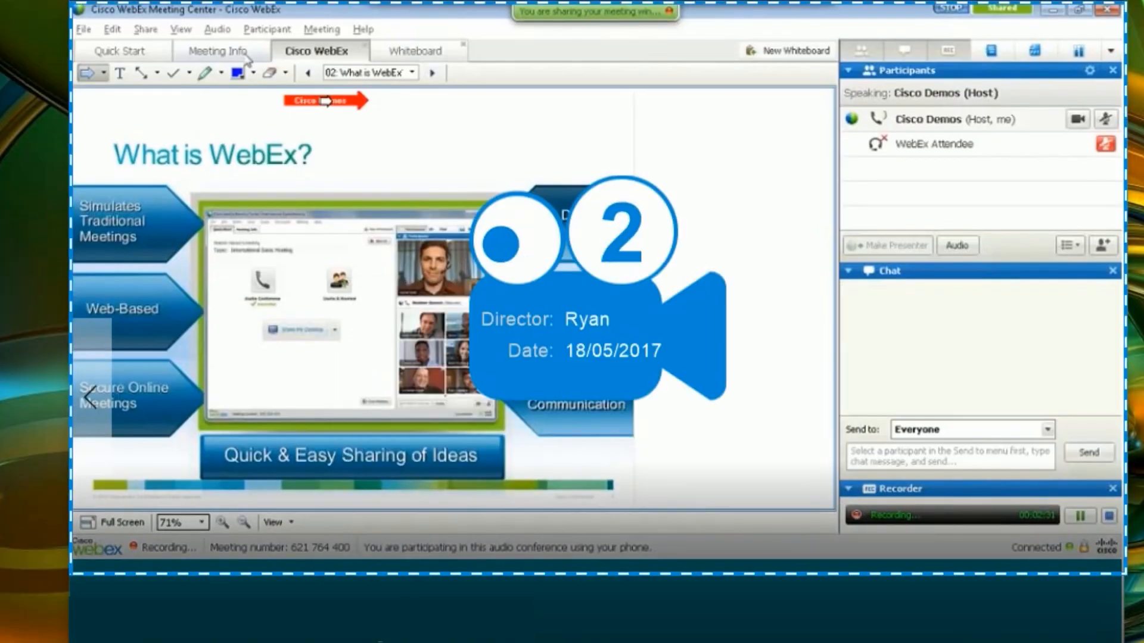
click(145, 30)
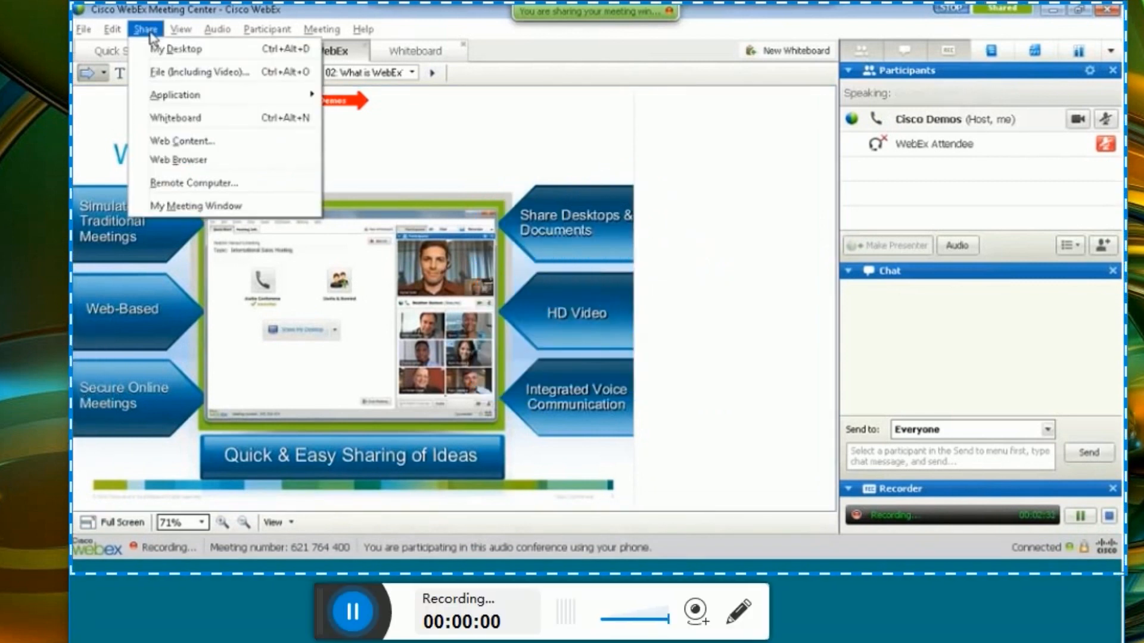
mouse_move(175, 48)
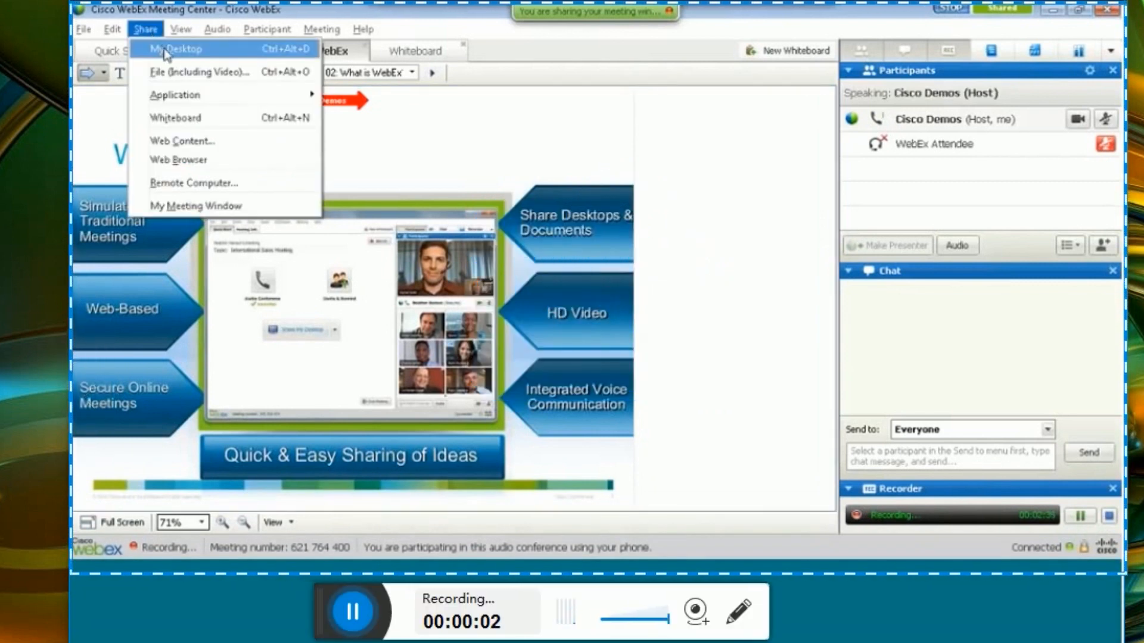
click(178, 48)
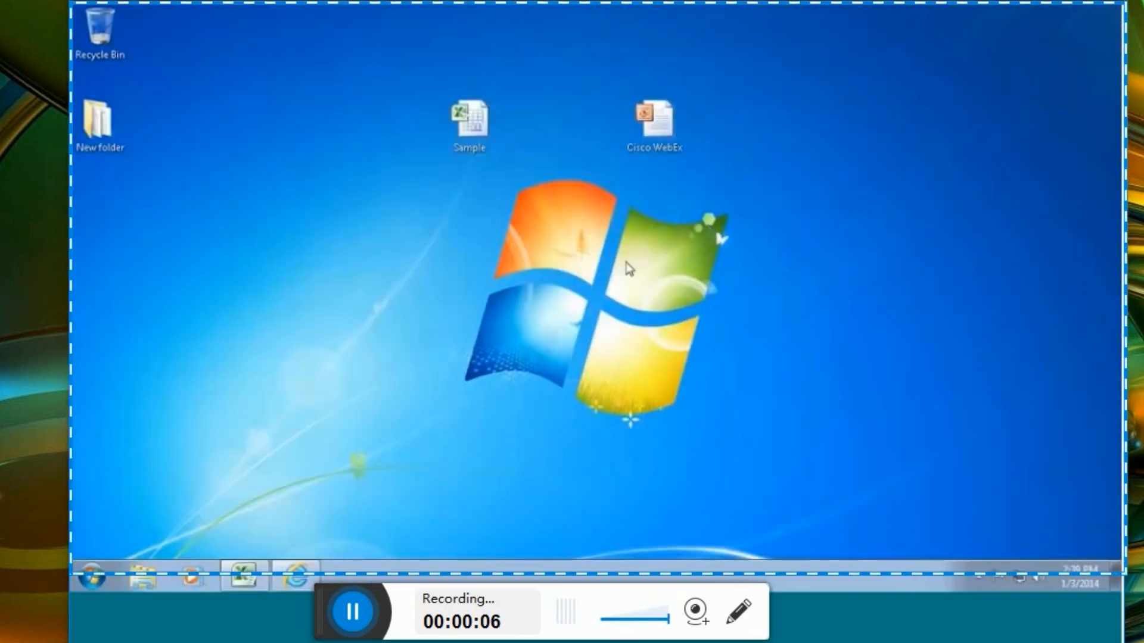
double_click(469, 124)
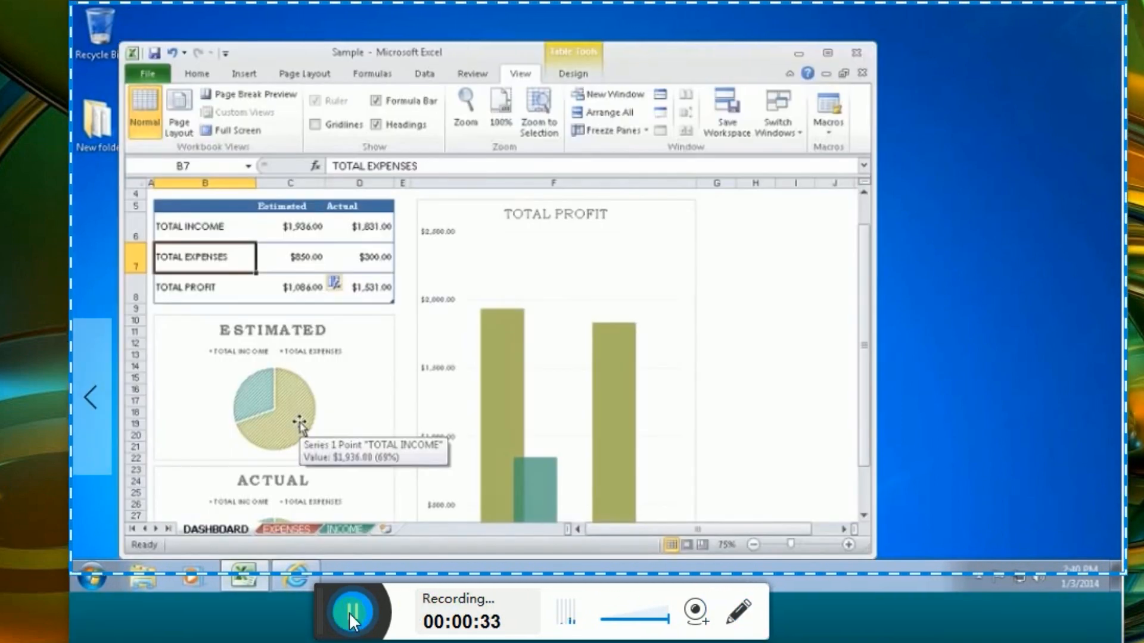
click(353, 611)
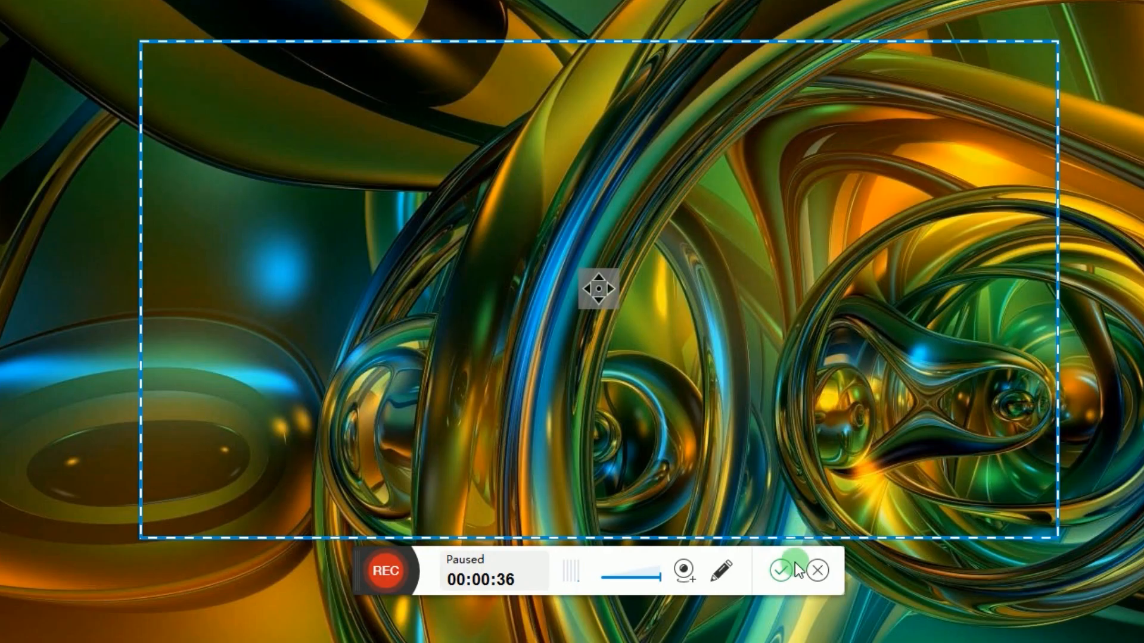
- Finish the recording and export it as video file 'smple.mp4'
click(780, 570)
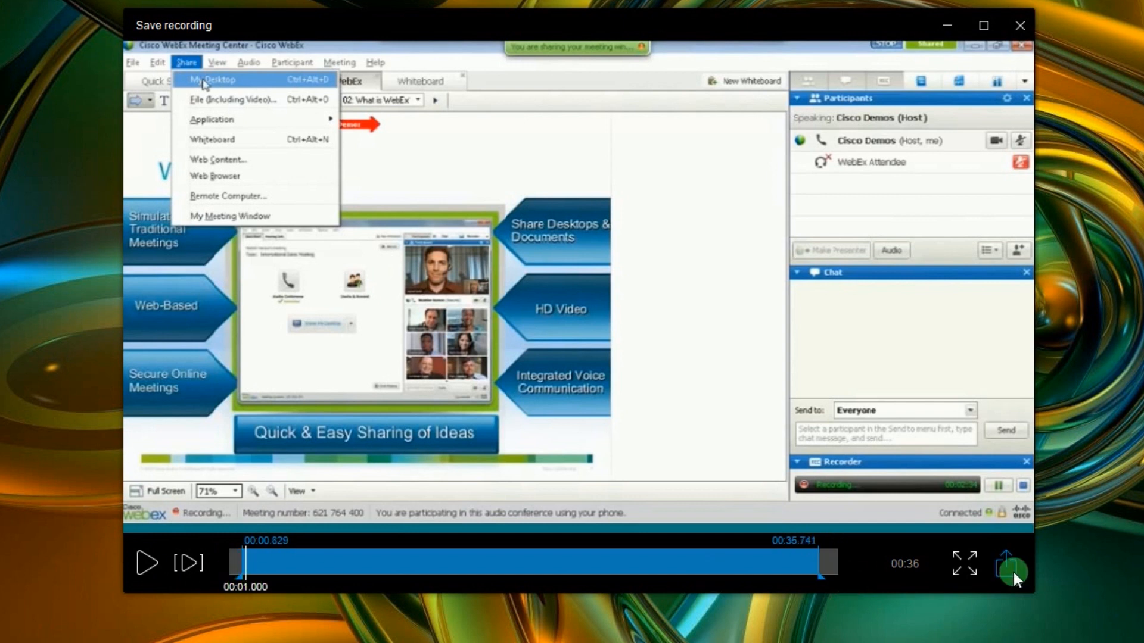
click(1010, 566)
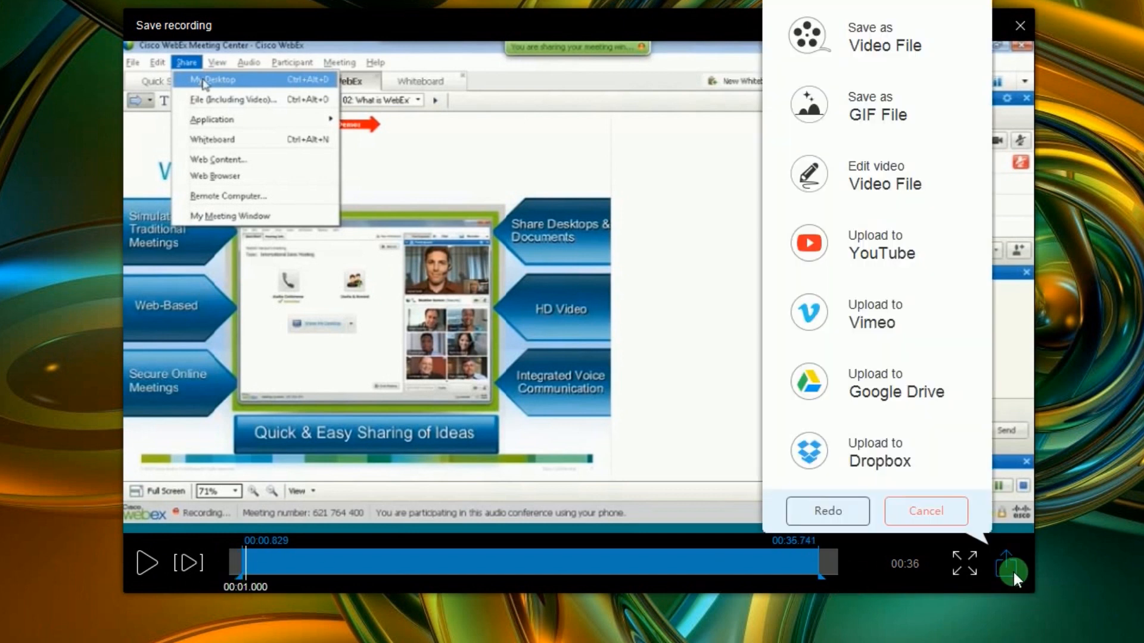
mouse_move(882, 46)
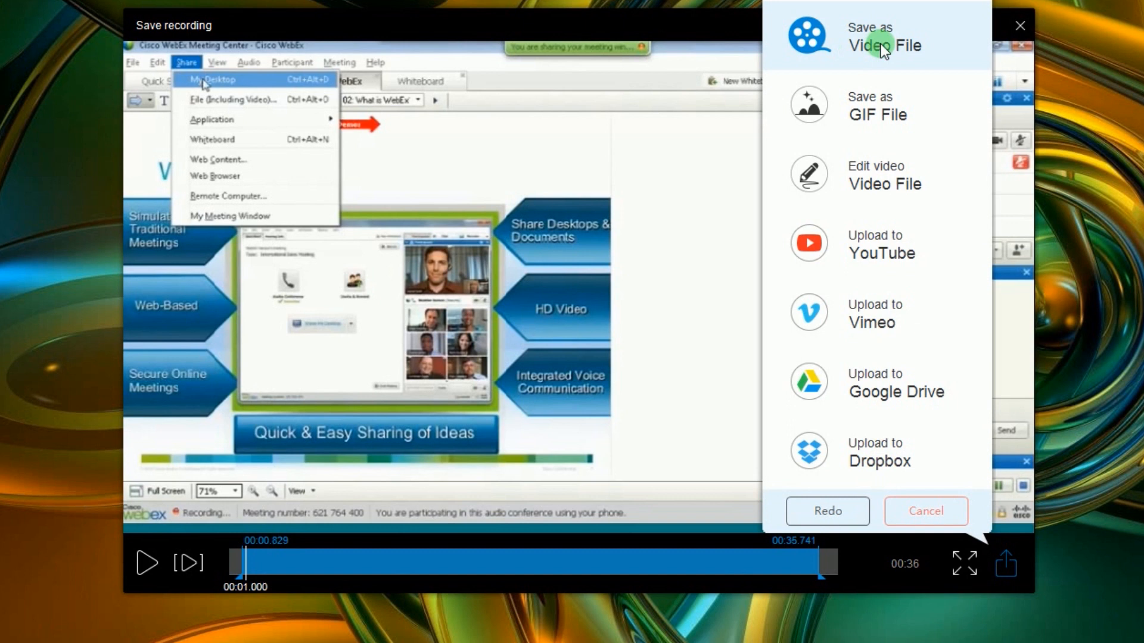
mouse_move(908, 100)
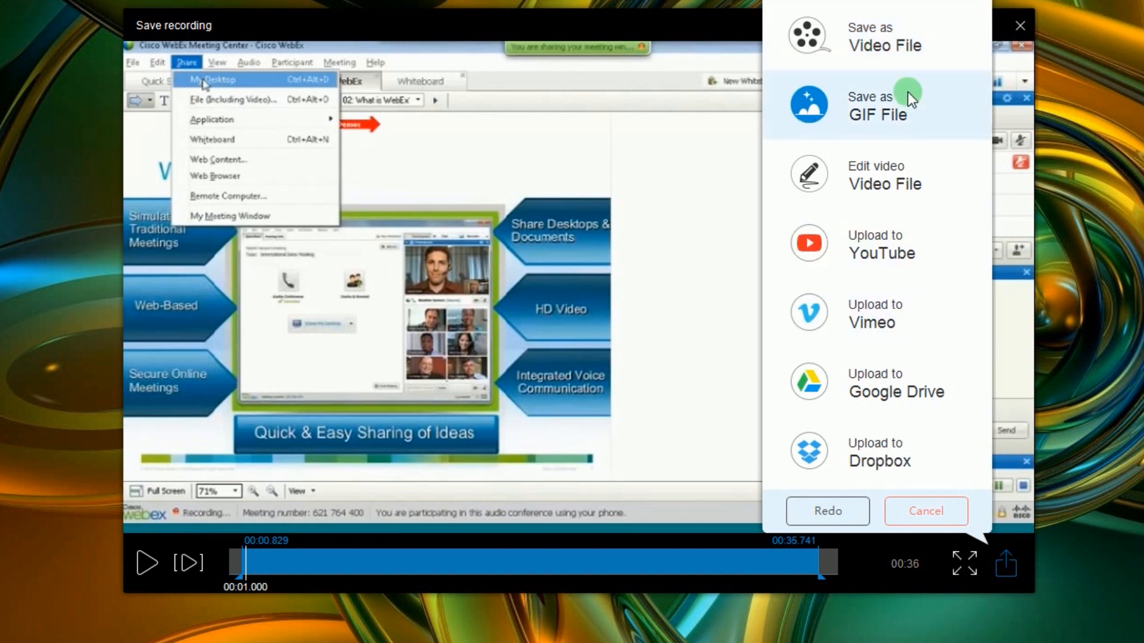
click(875, 34)
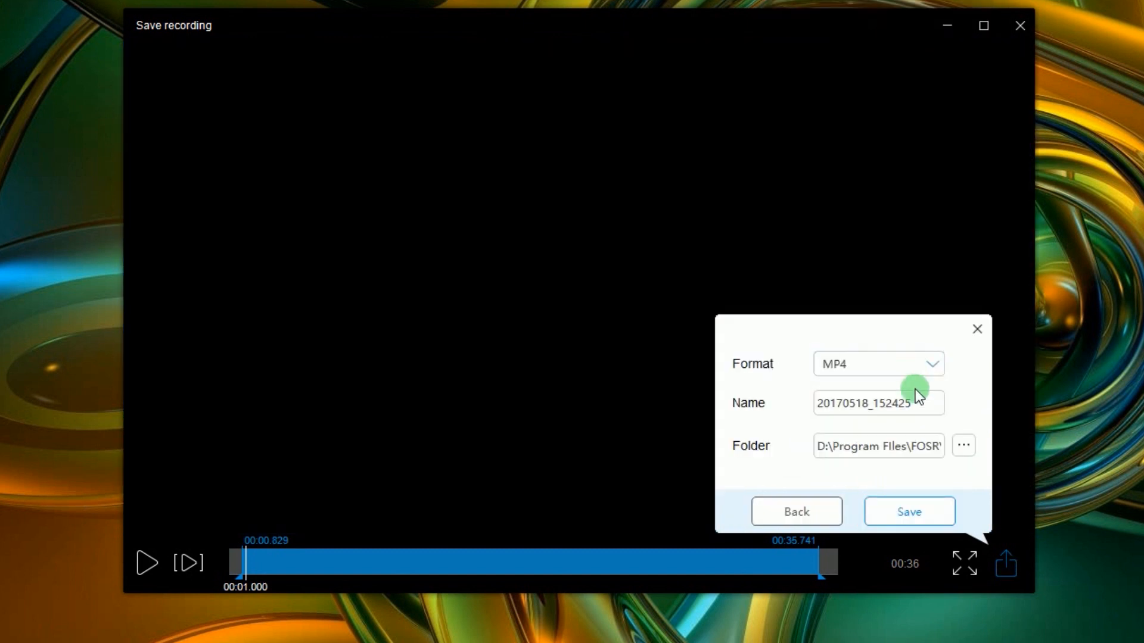
text(smple)
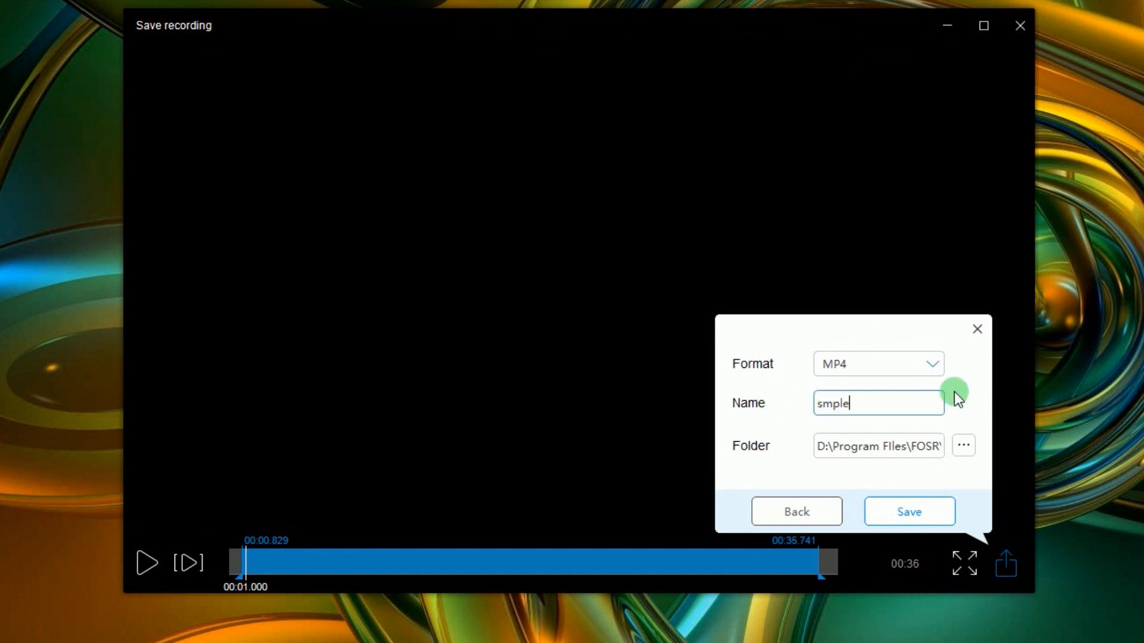
click(908, 511)
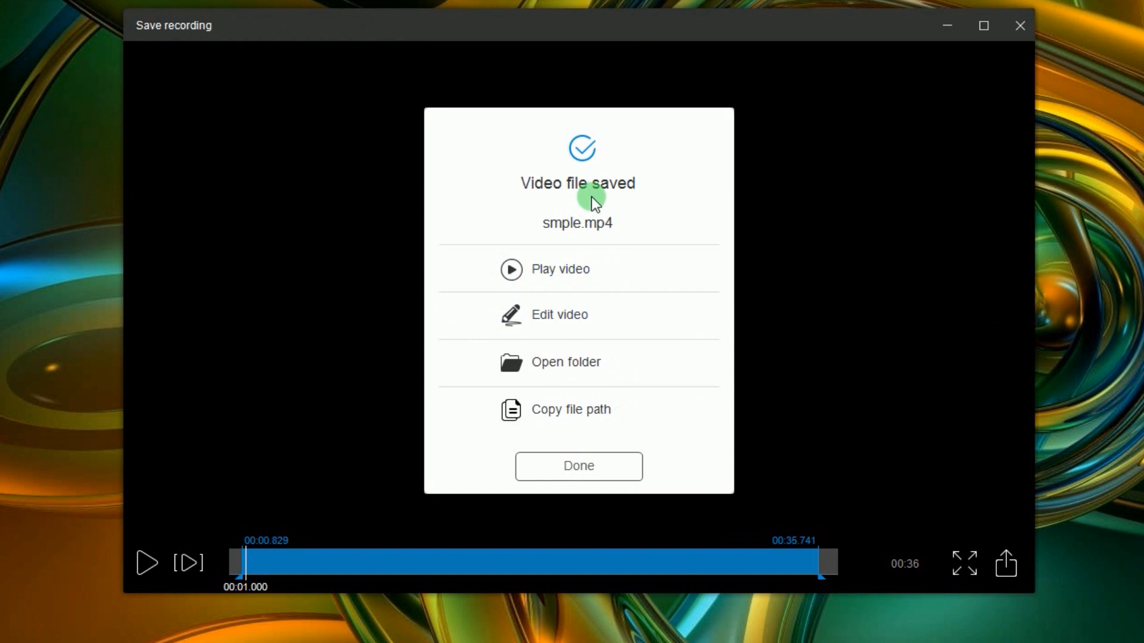
mouse_move(559, 269)
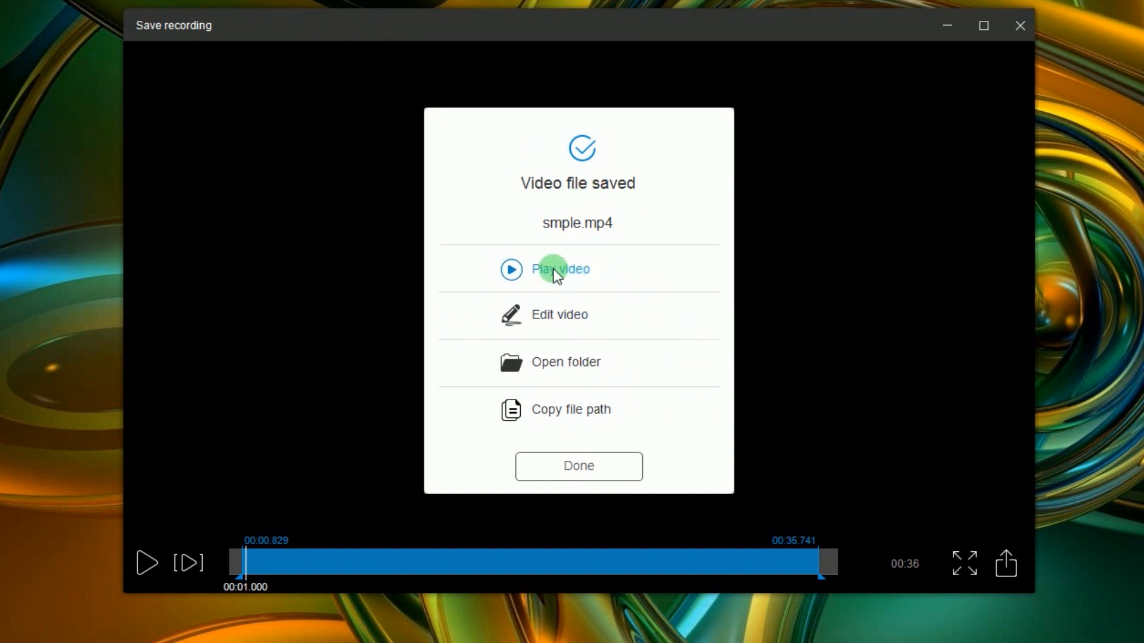
- Play the saved video and copy its file path from the confirmation dialog
click(560, 269)
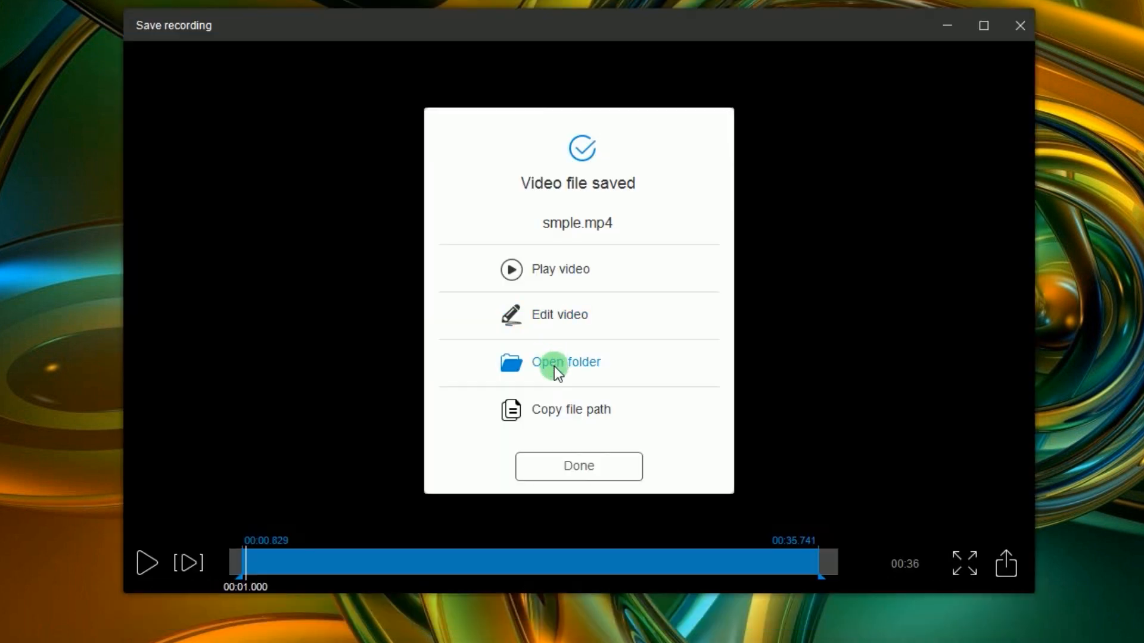
mouse_move(556, 417)
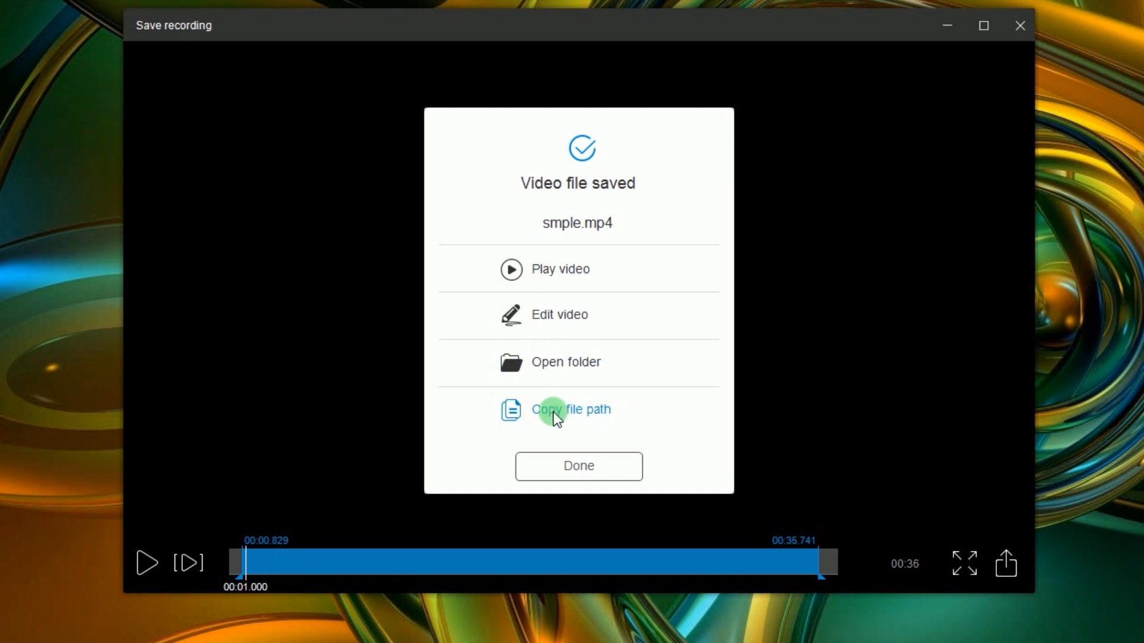
click(577, 466)
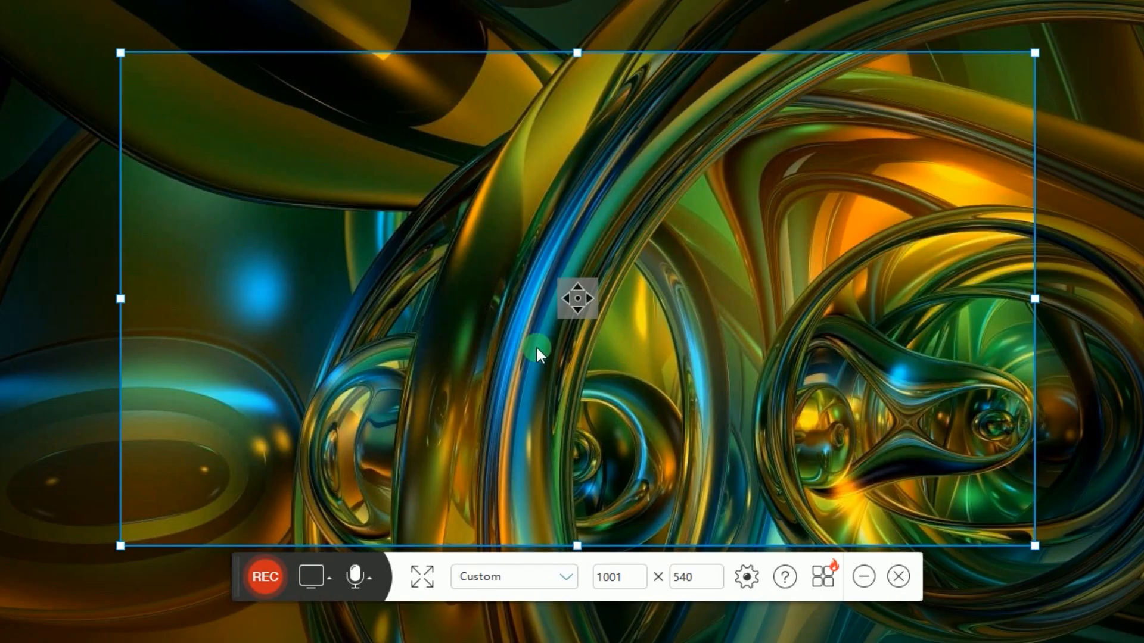